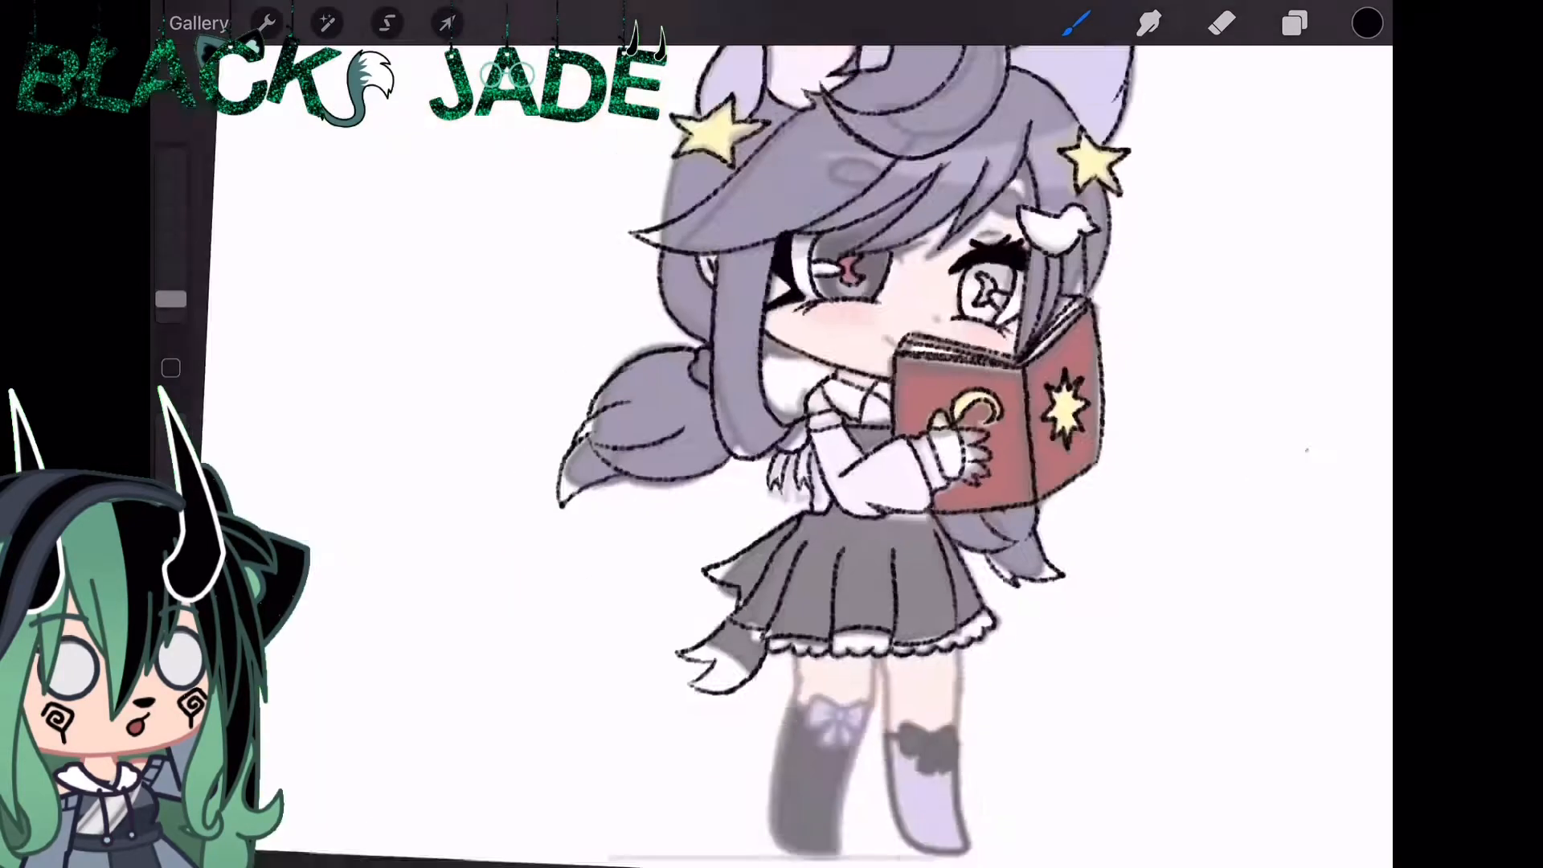
Fill the book spines with dark purple, mauve and pink inside thick black outlines.
click(1294, 22)
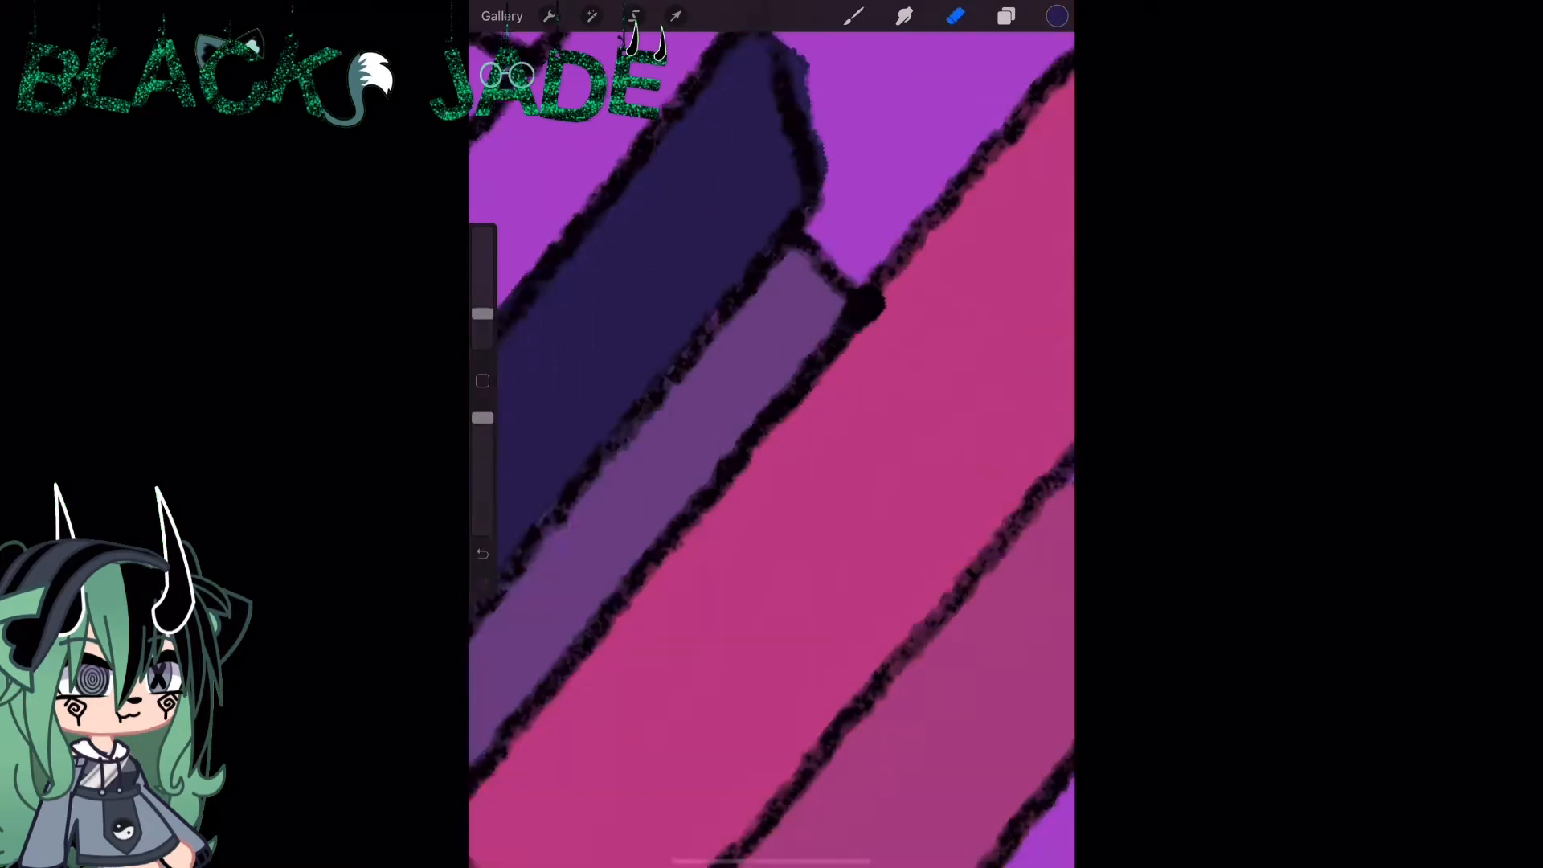
click(1057, 15)
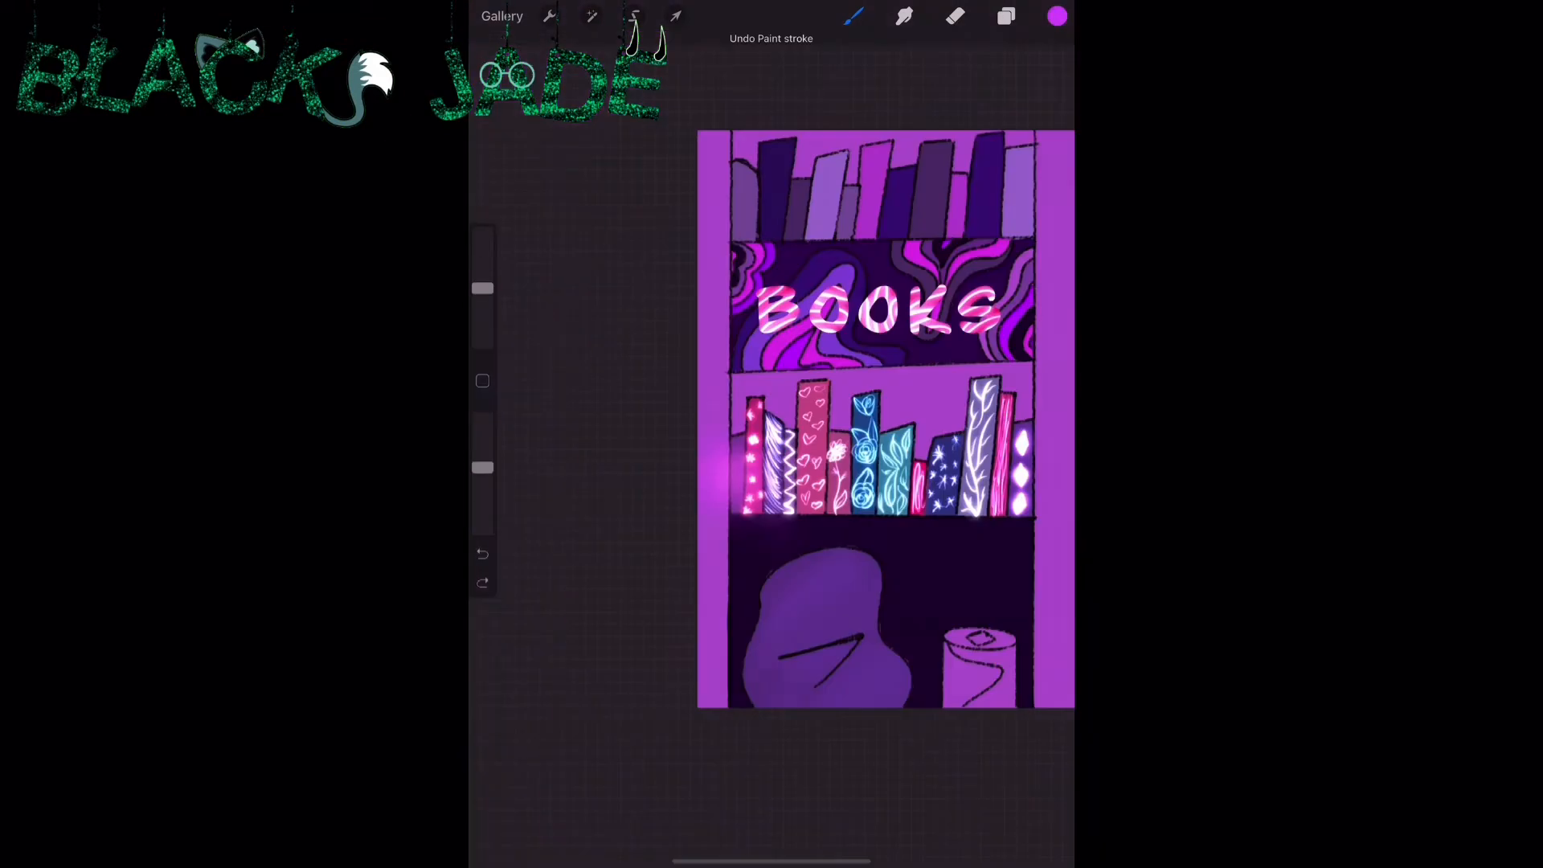
Open the Brush Library to choose the Industrial Corrugated Iron brush.
click(858, 16)
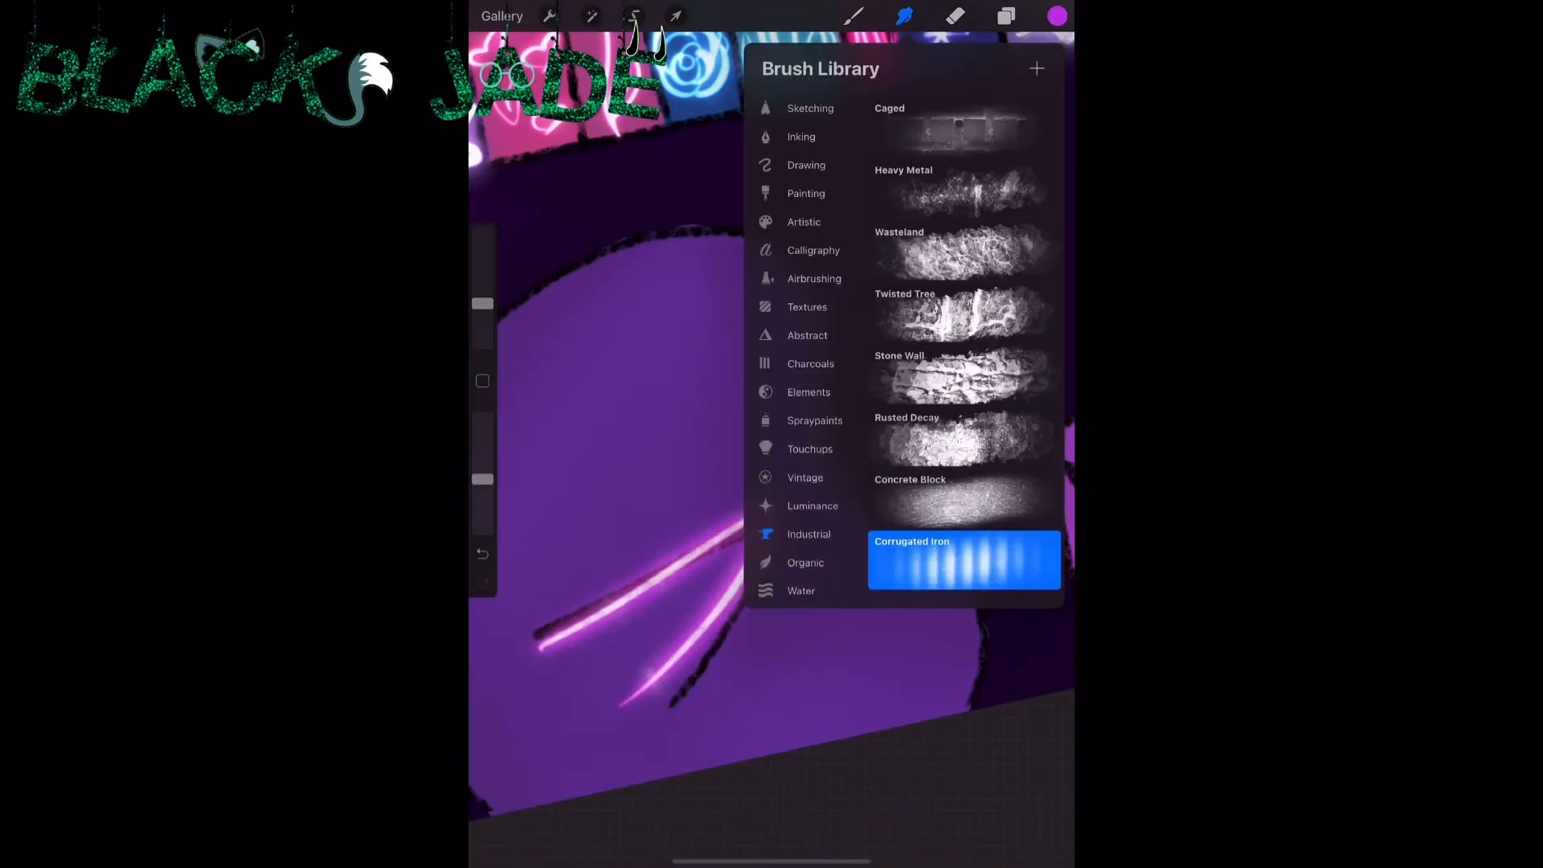